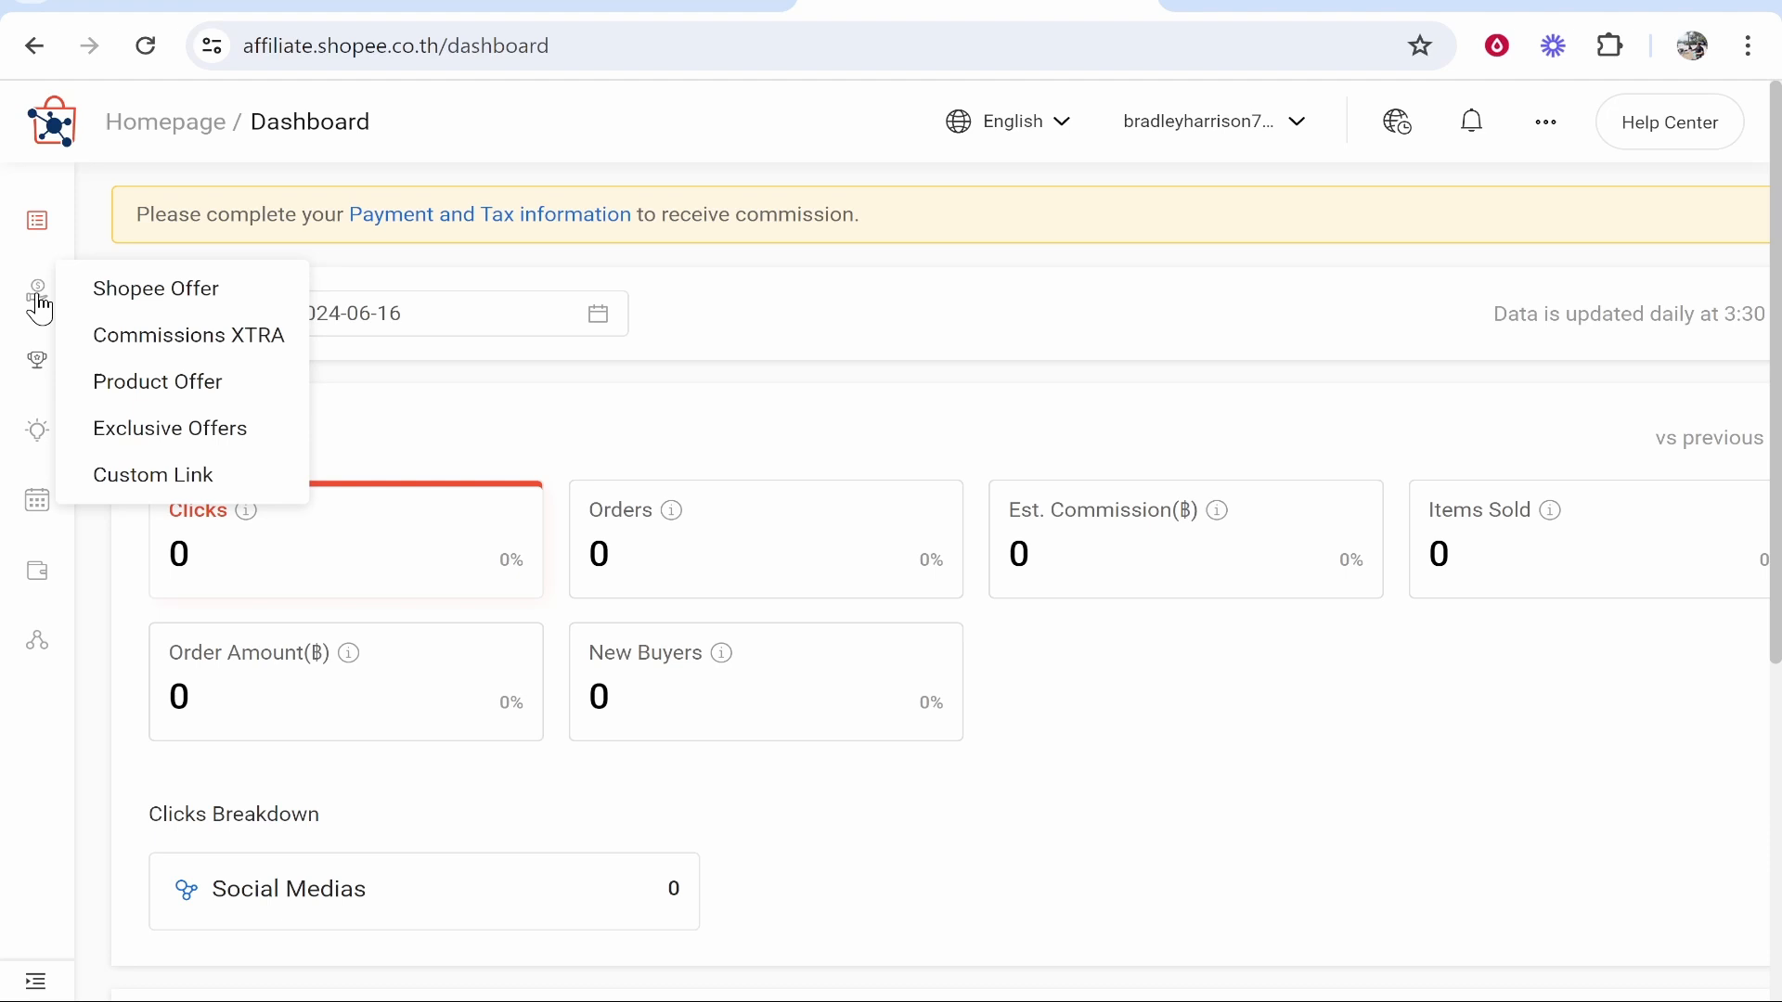
{"action": "mouse_move", "coordinate": [158, 381]}
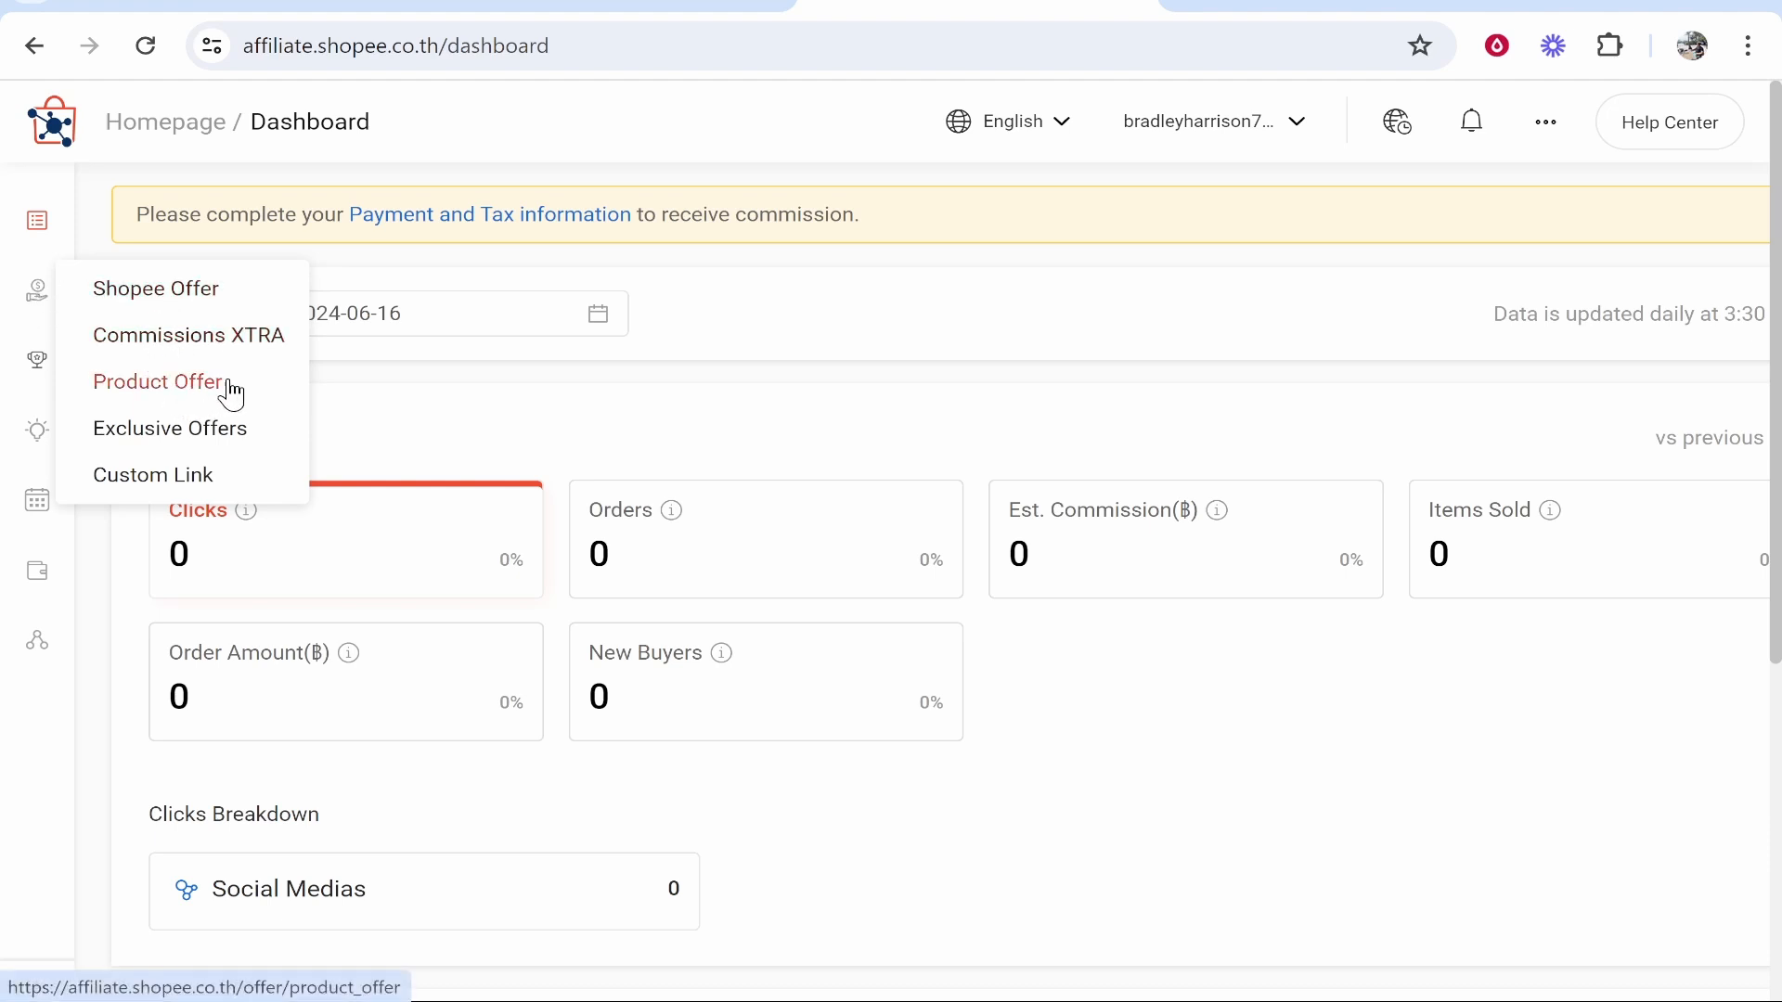
Open Product Offer from the dashboard sidebar's offers menu
{"action": "left_click", "coordinate": [158, 380]}
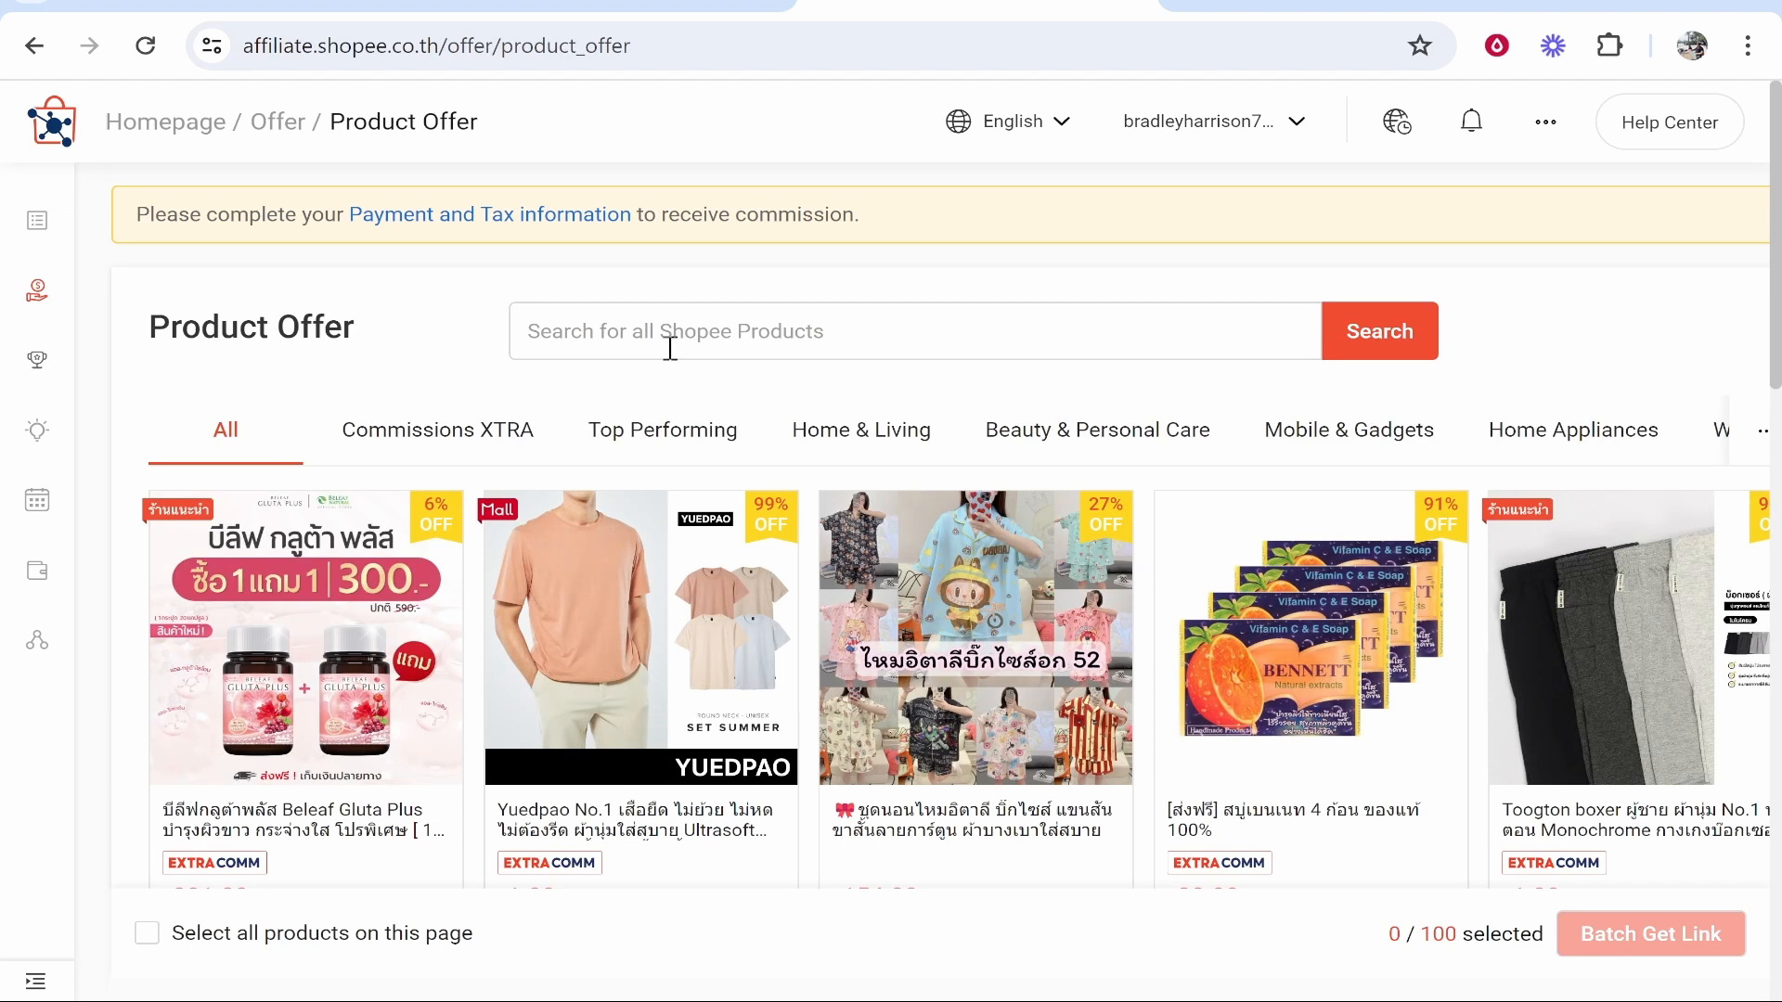
Search all Shopee products for 'creatine' and scroll down to the results
{"action": "type", "text": "creatine"}
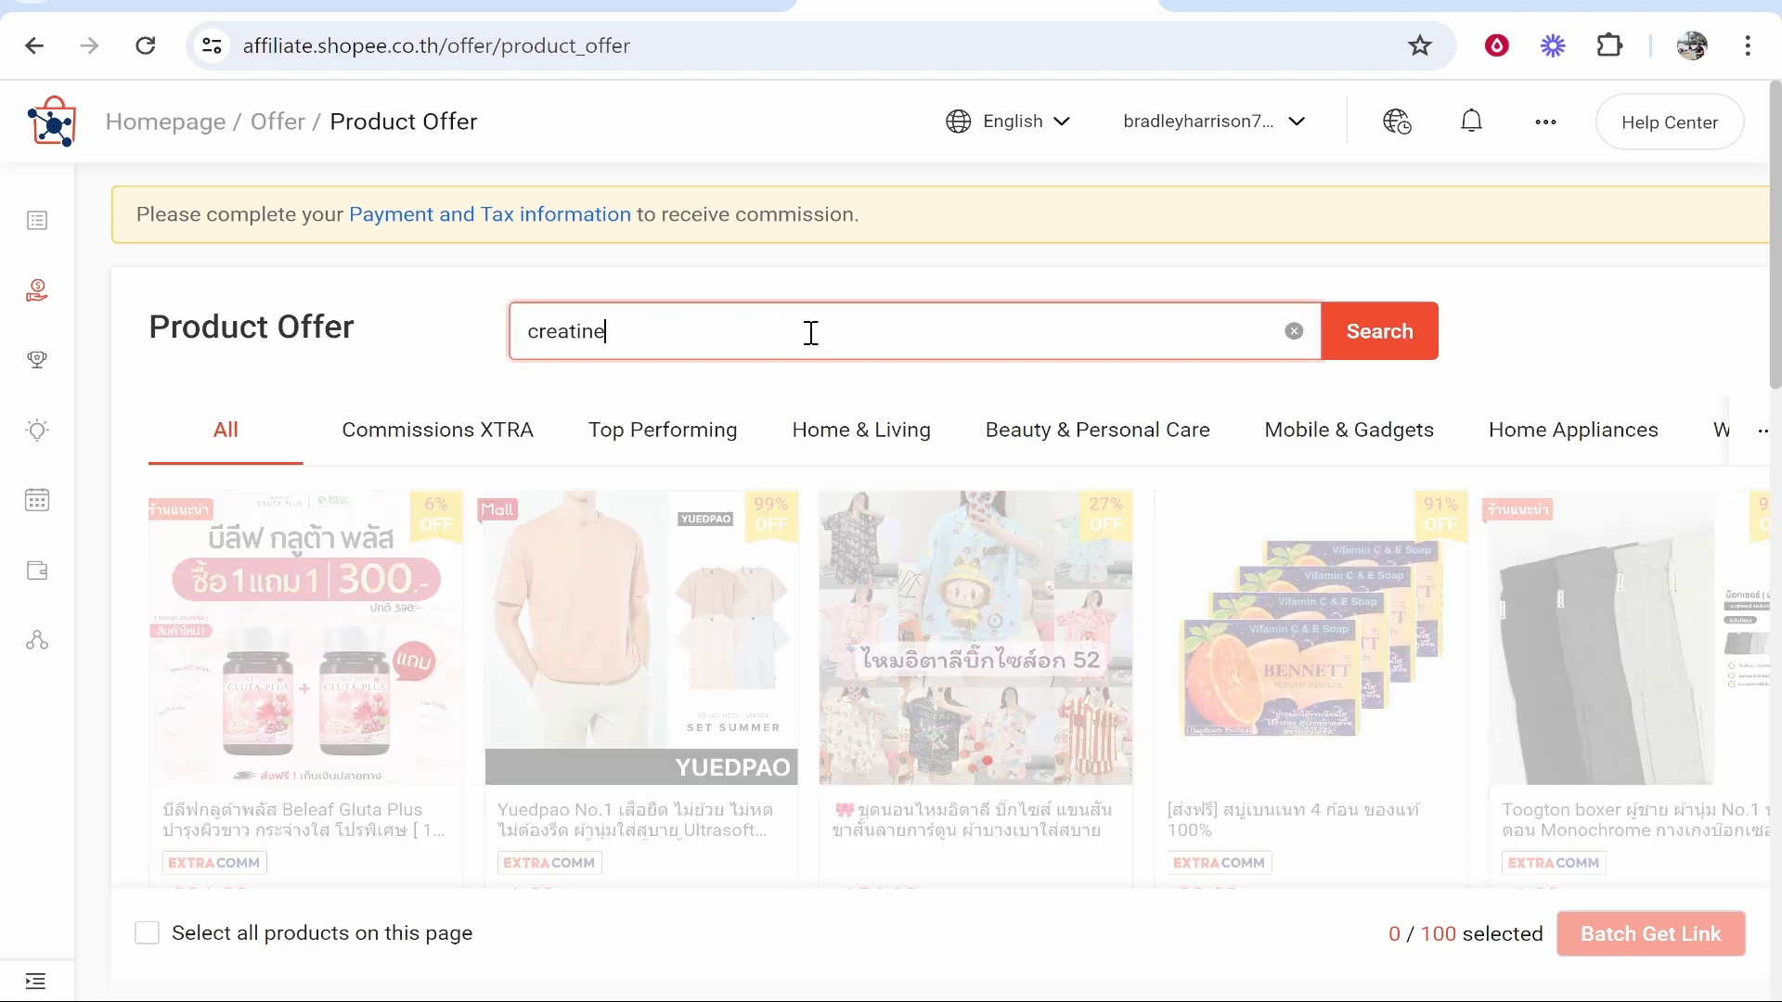
{"action": "left_click", "coordinate": [1378, 330]}
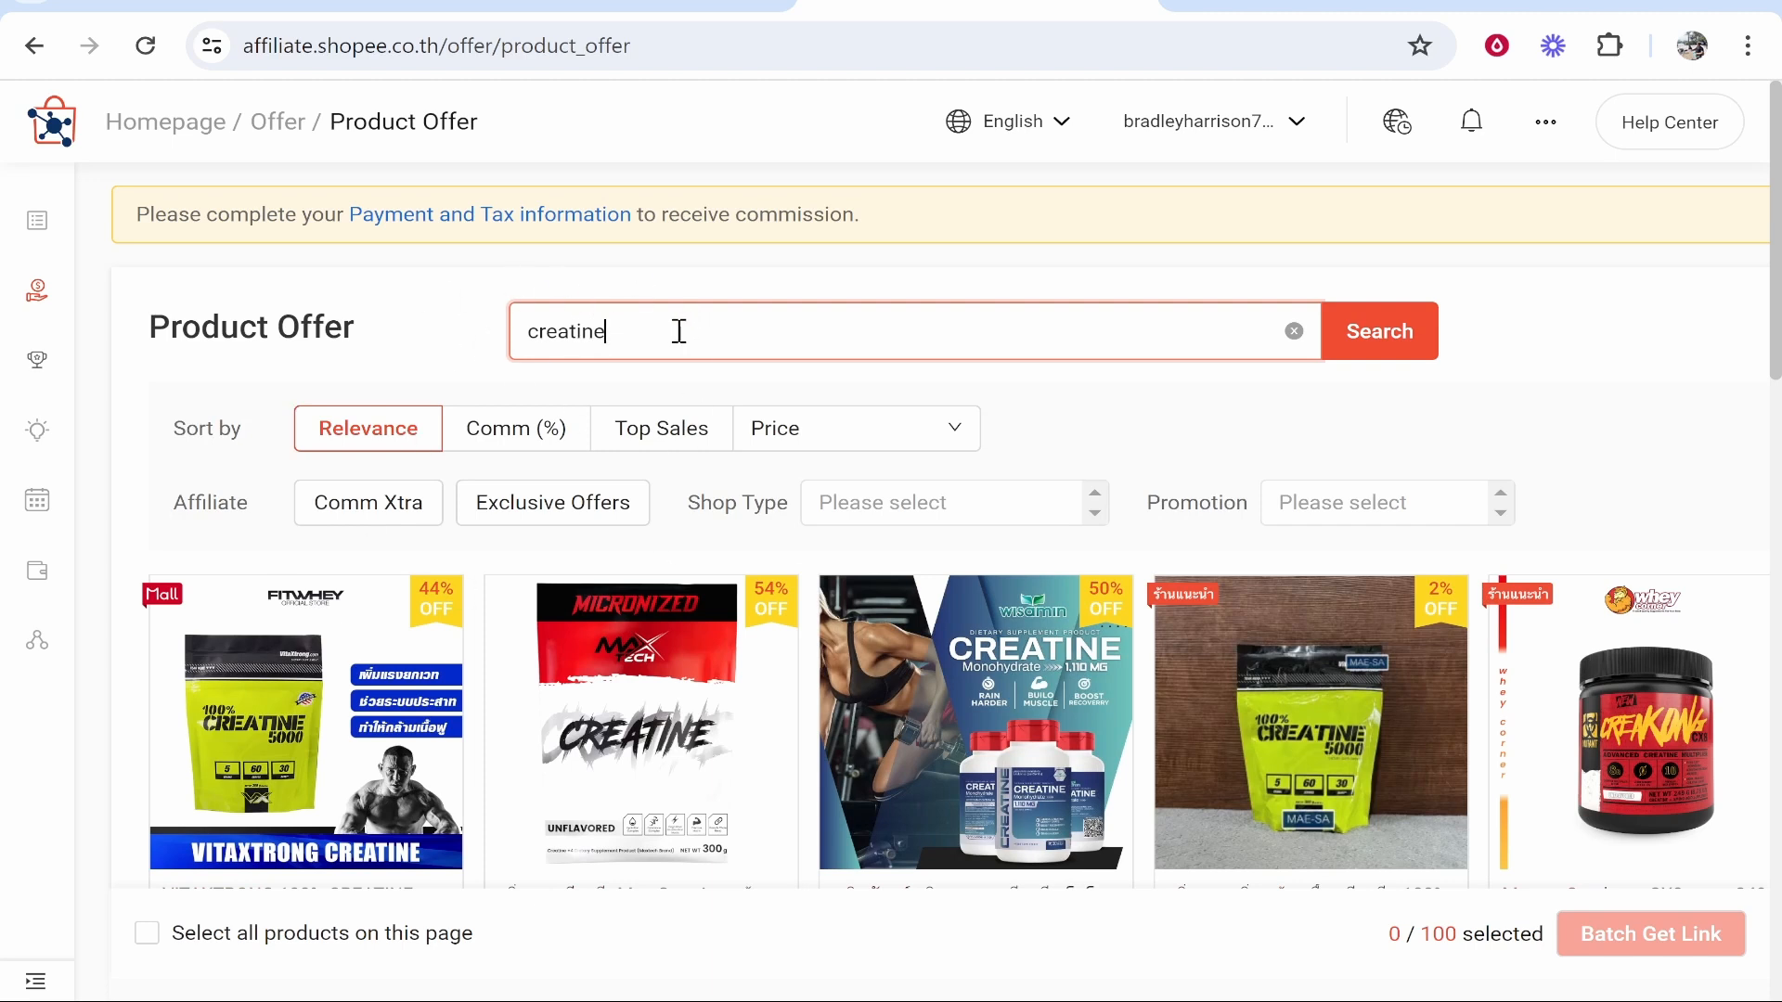
{"action": "scroll", "scroll_direction": "down", "scroll_amount": 3}
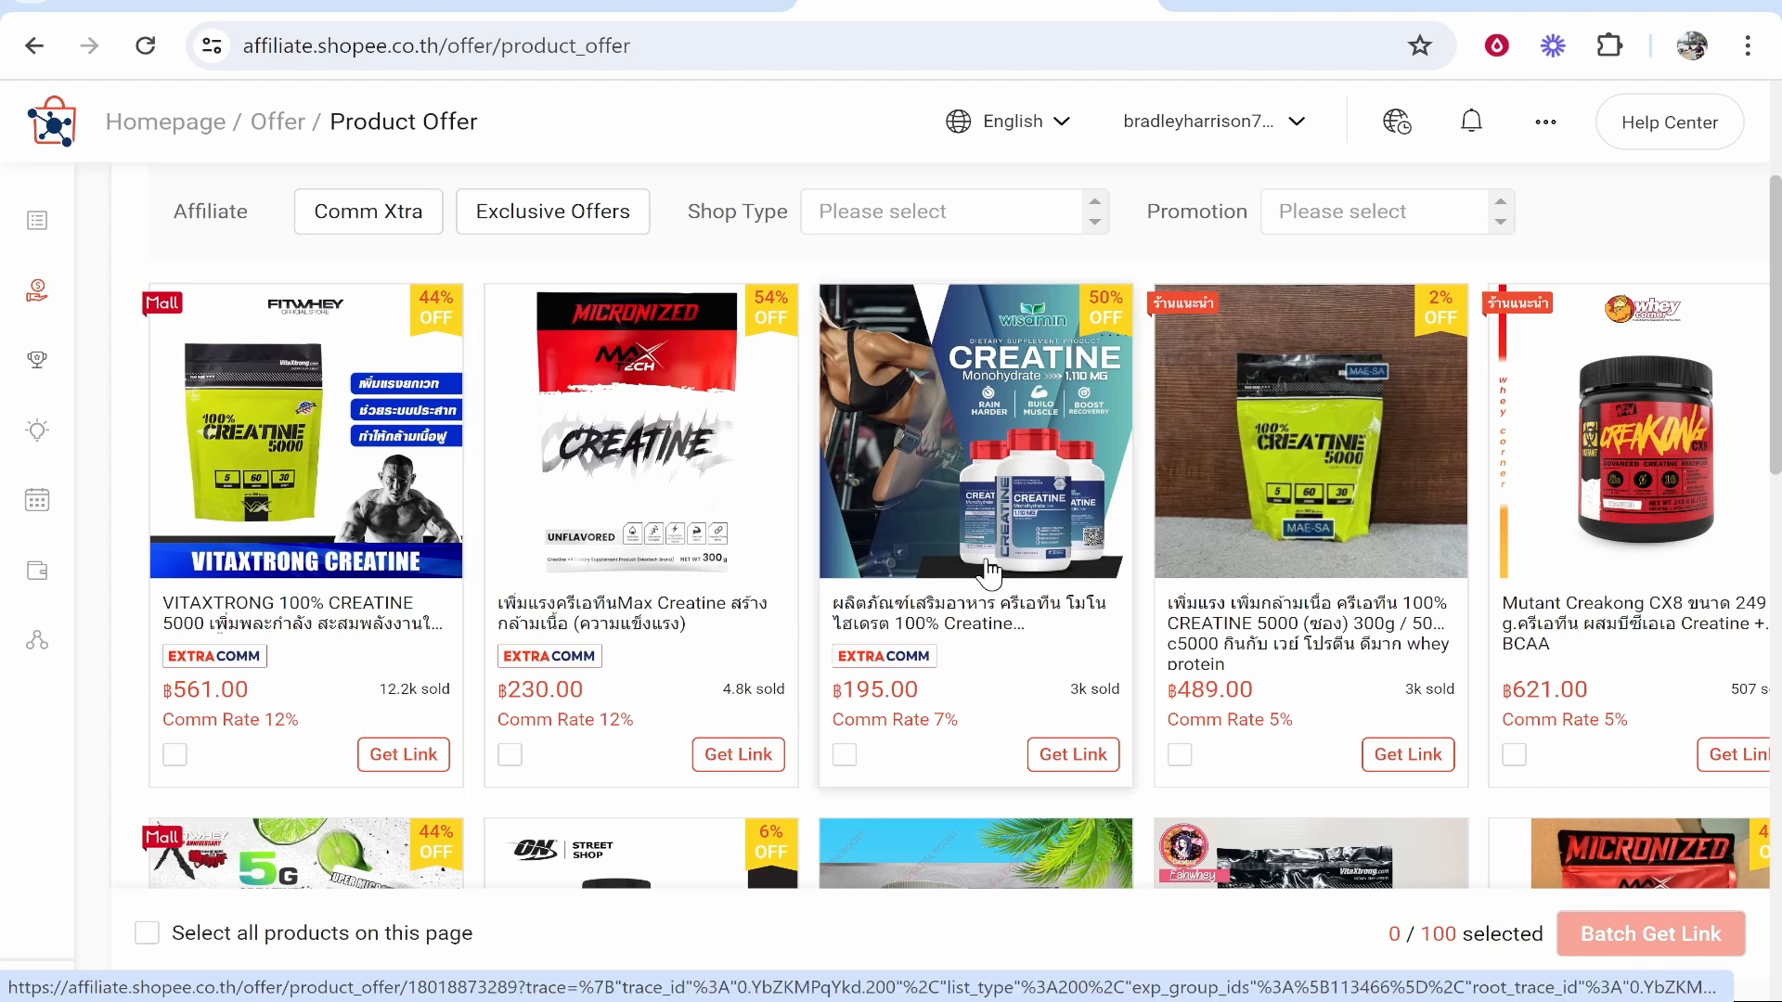
{"action": "mouse_move", "coordinate": [1299, 543]}
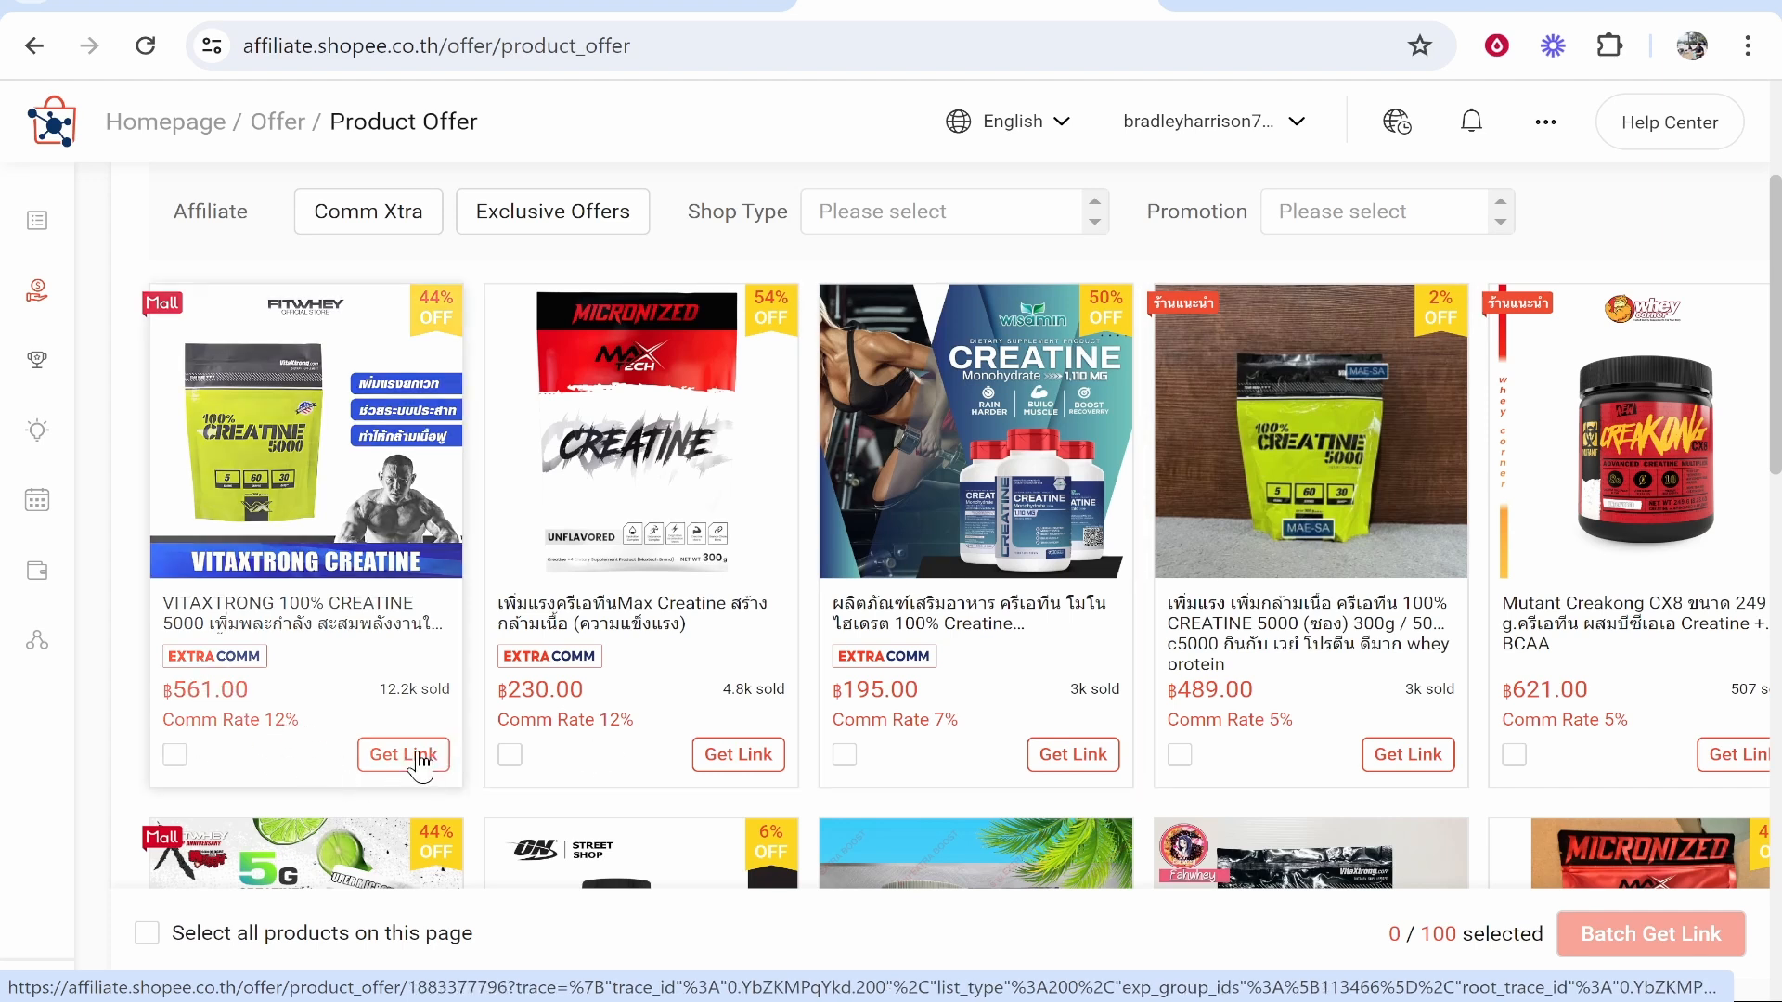
Get the affiliate link for VITAXTRONG 100% CREATINE 5000 and copy it
{"action": "left_click", "coordinate": [402, 754]}
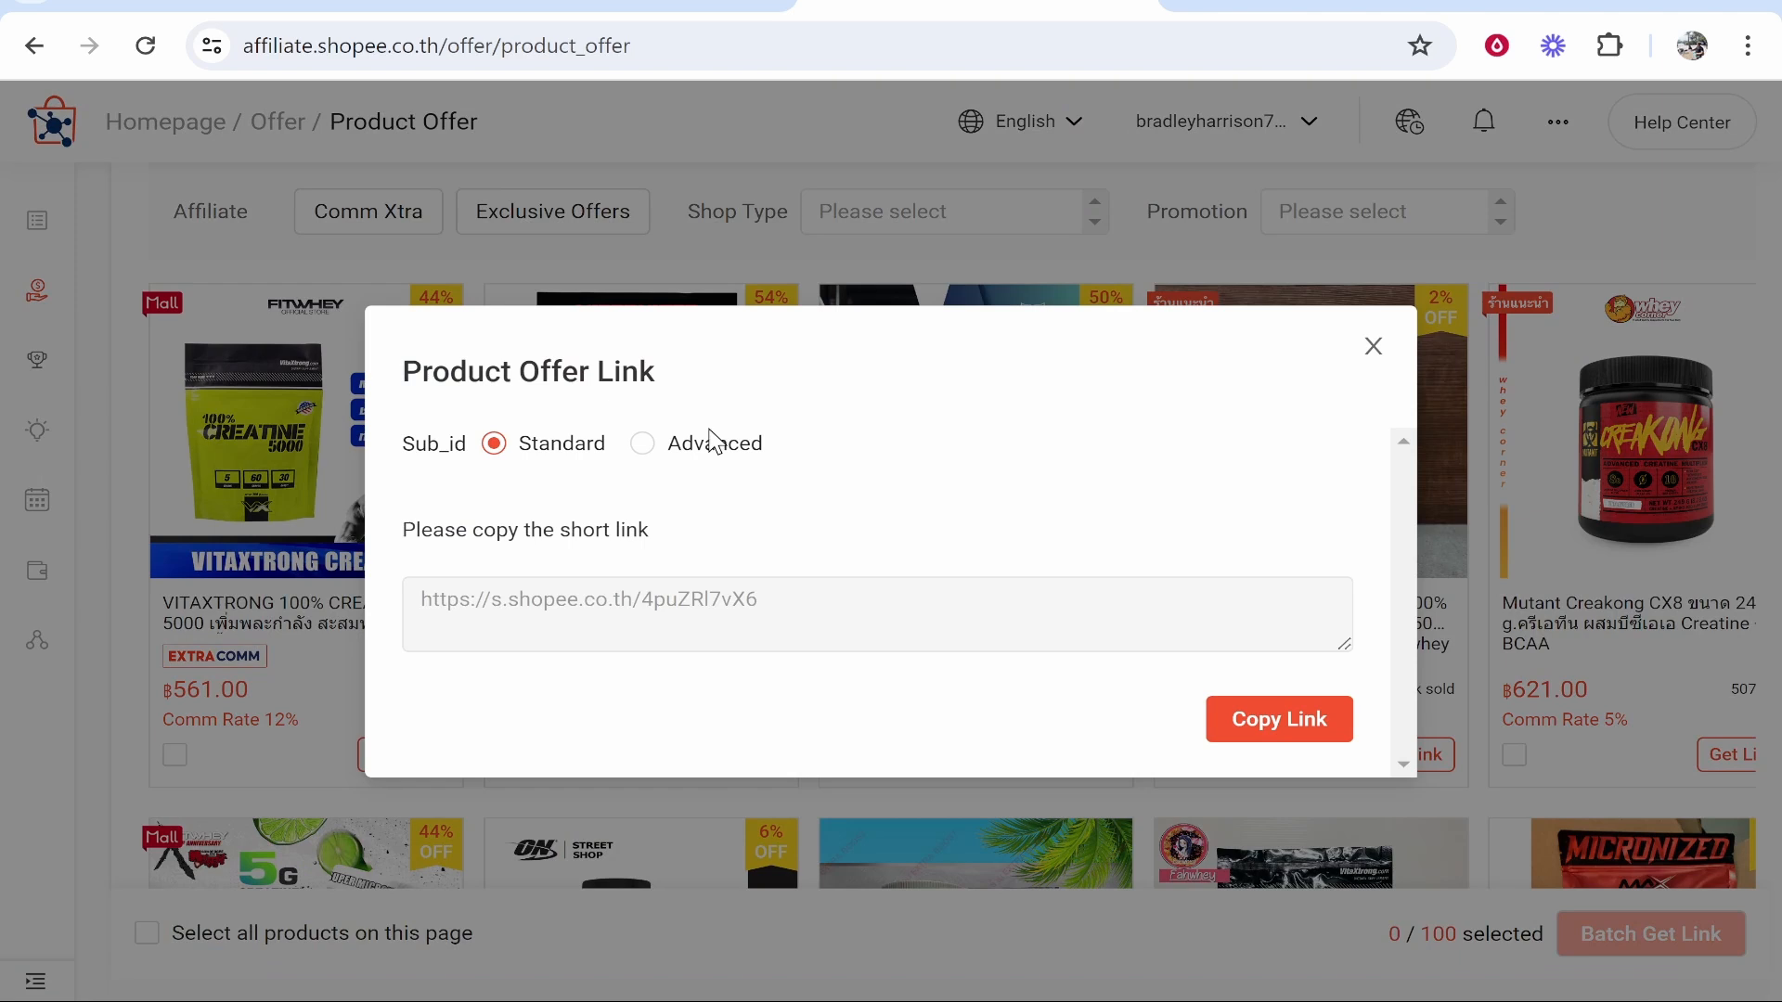
{"action": "mouse_move", "coordinate": [617, 523]}
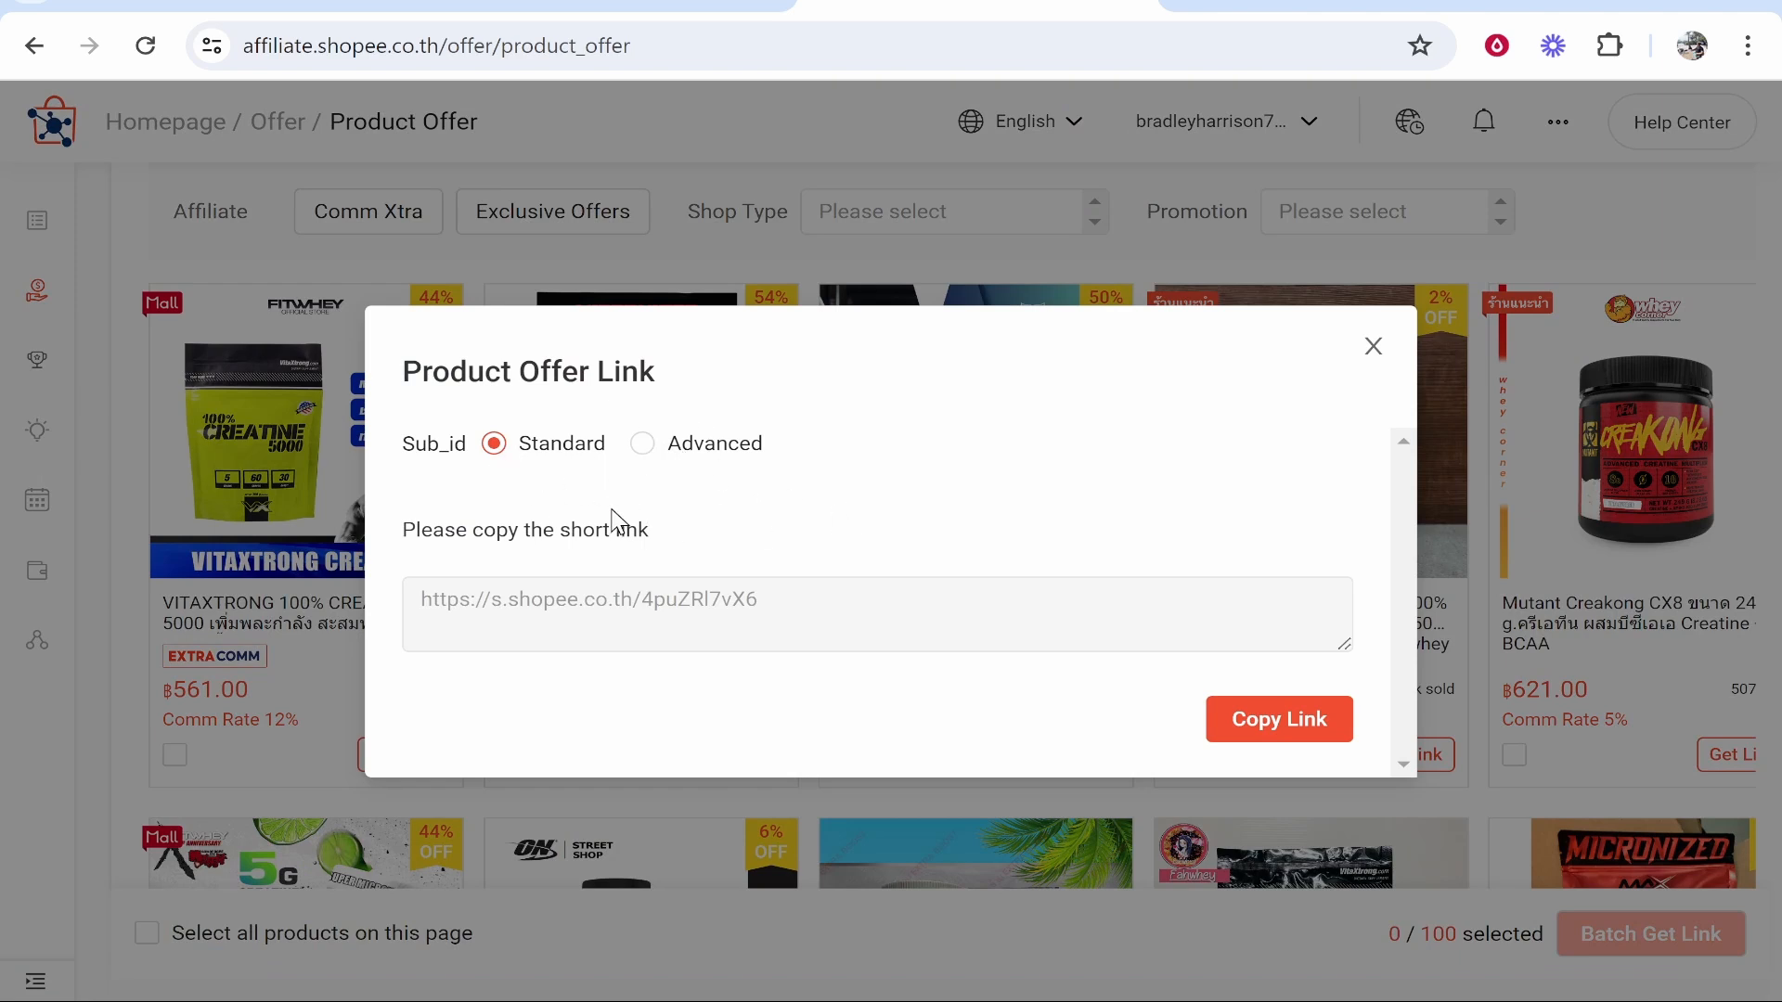
{"action": "left_click", "coordinate": [1279, 719]}
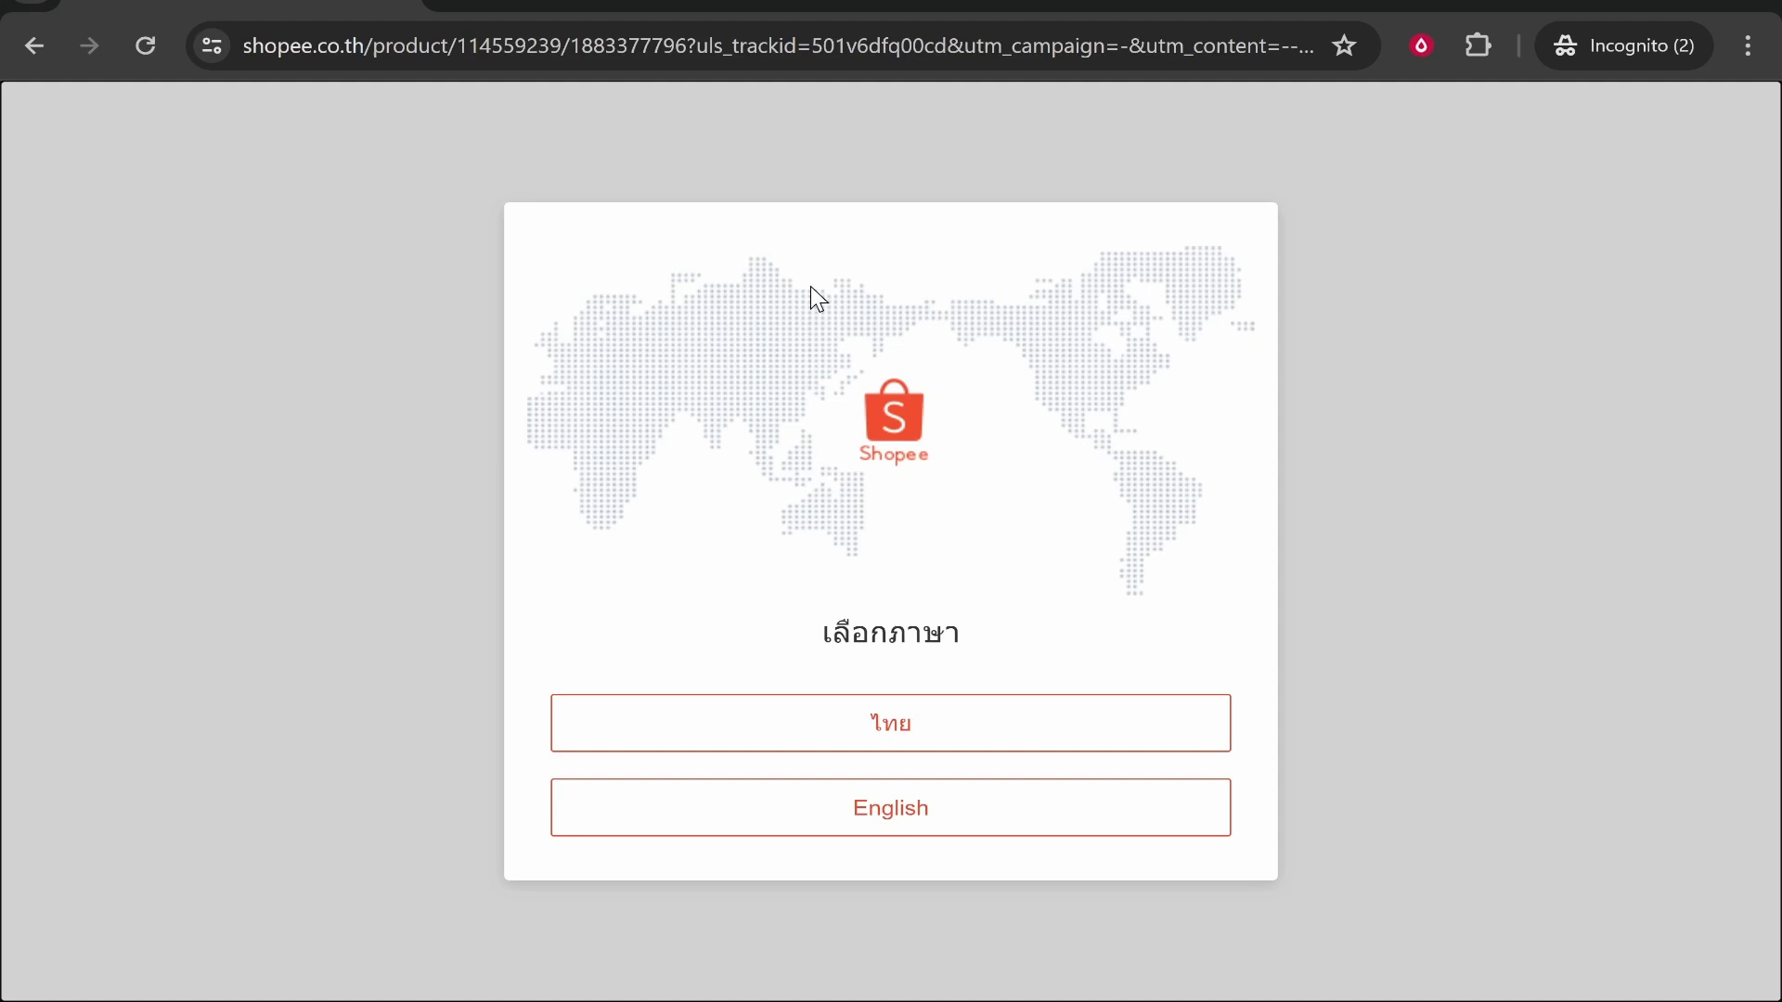
Choose English on Shopee's language screen and scroll the VITAXTRONG product page
{"action": "left_click", "coordinate": [891, 807]}
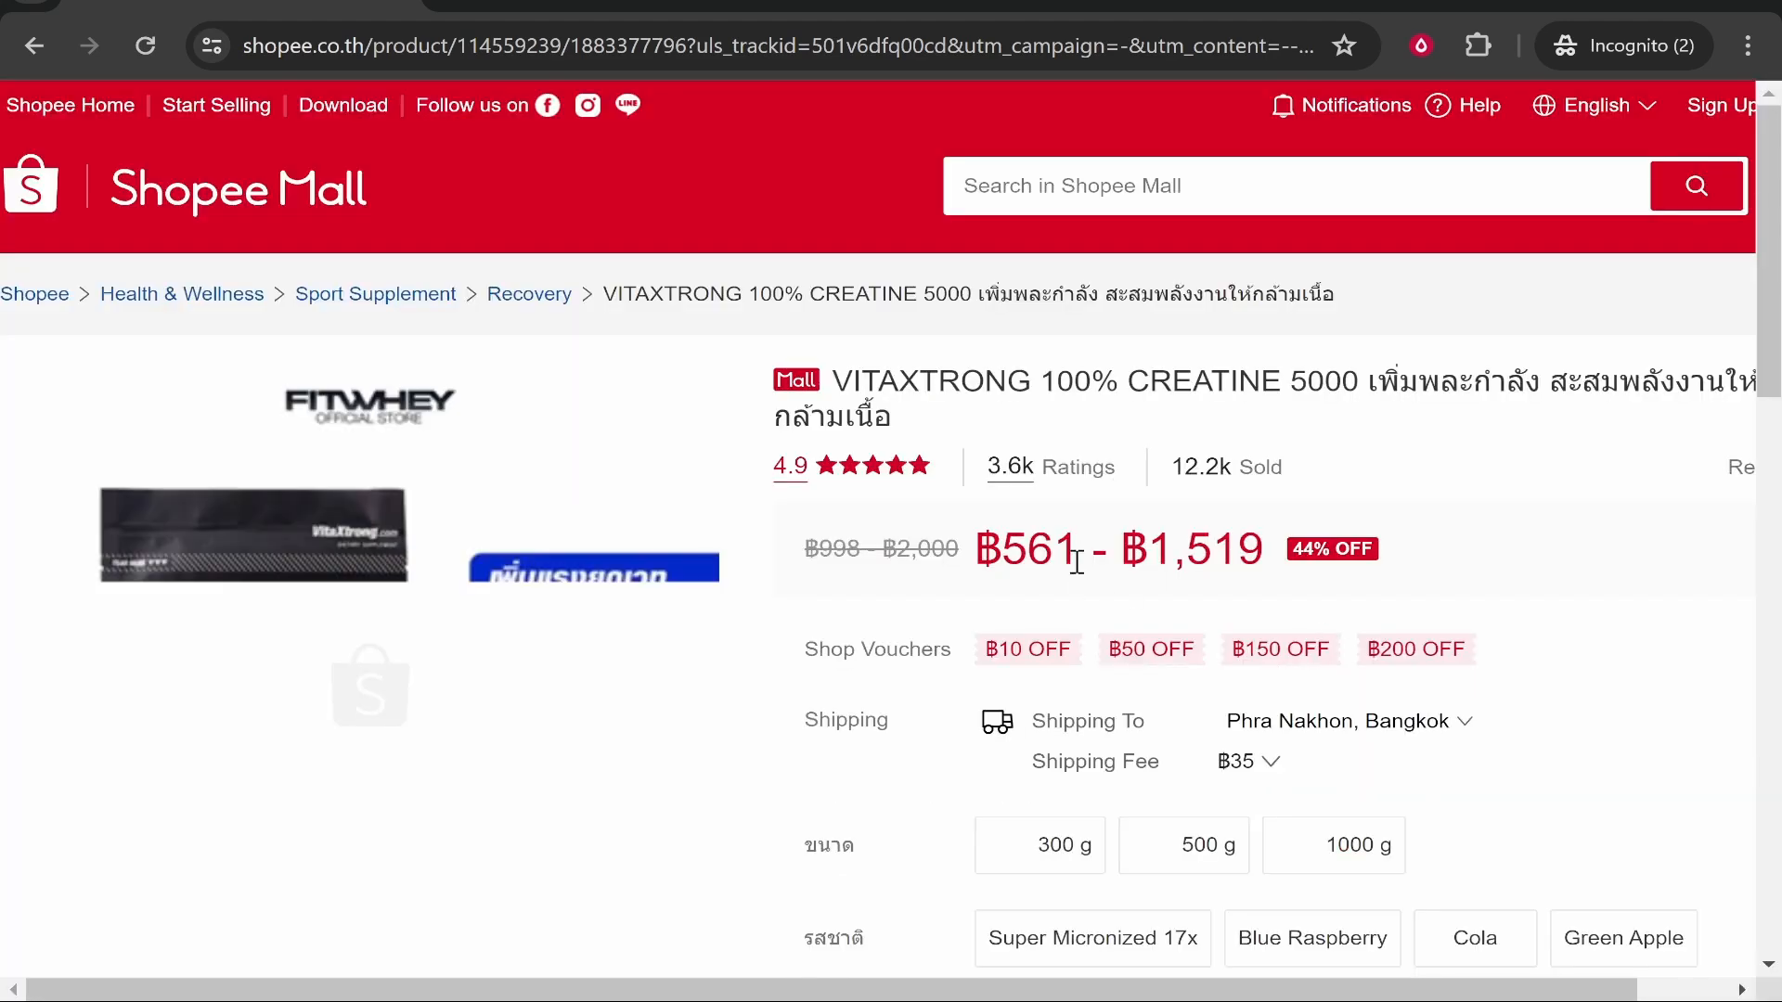
{"action": "scroll", "scroll_direction": "down", "scroll_amount": 3}
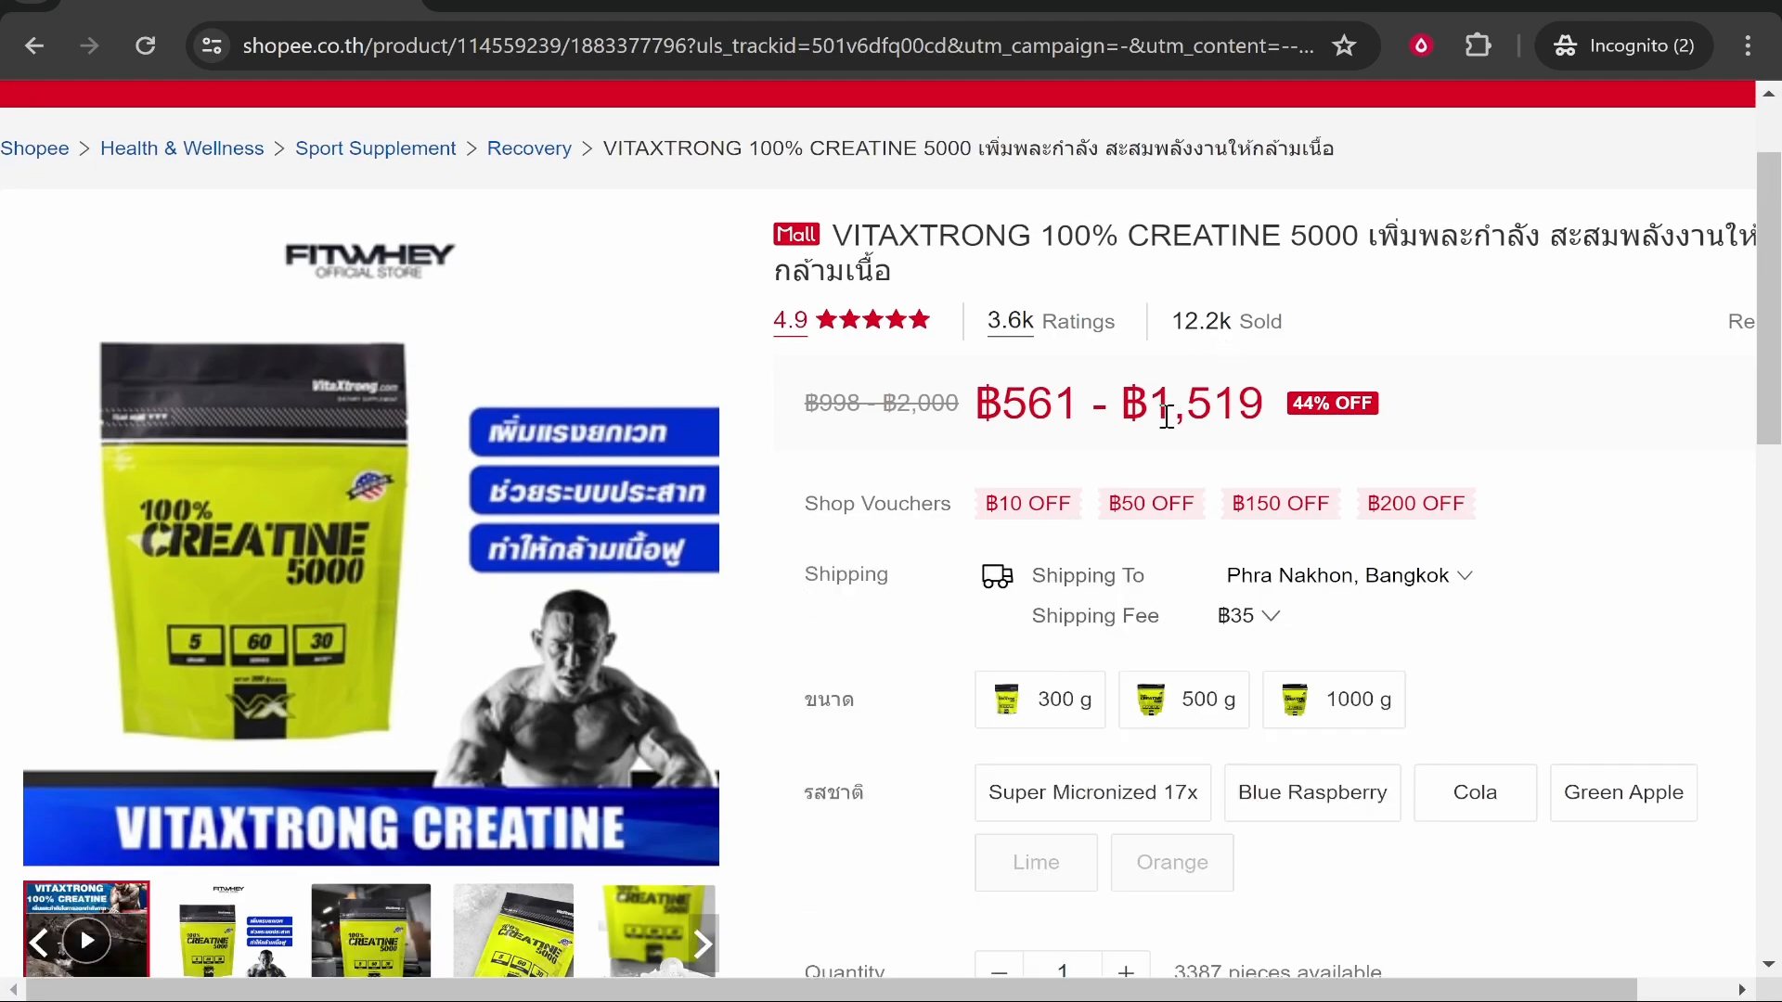